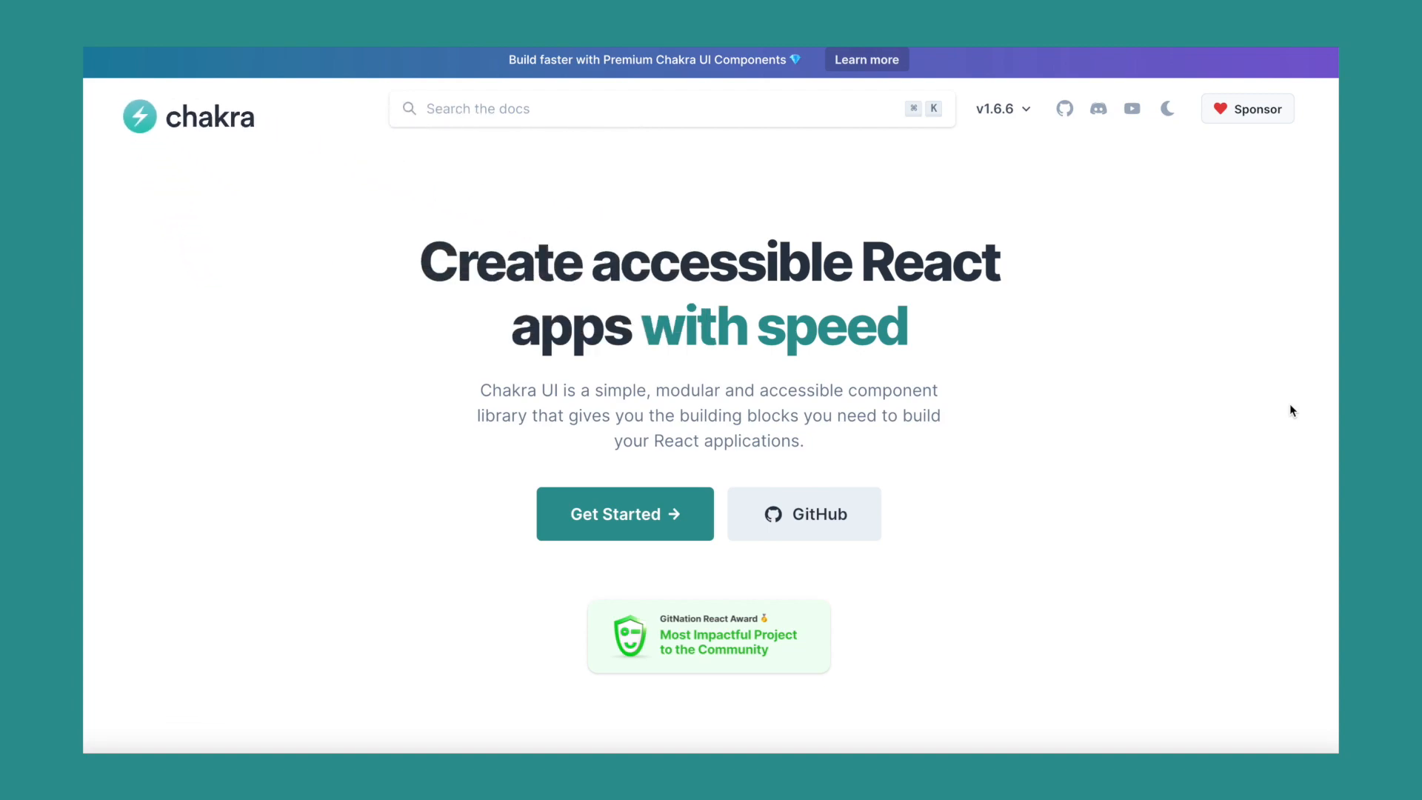
scroll("down", 3)
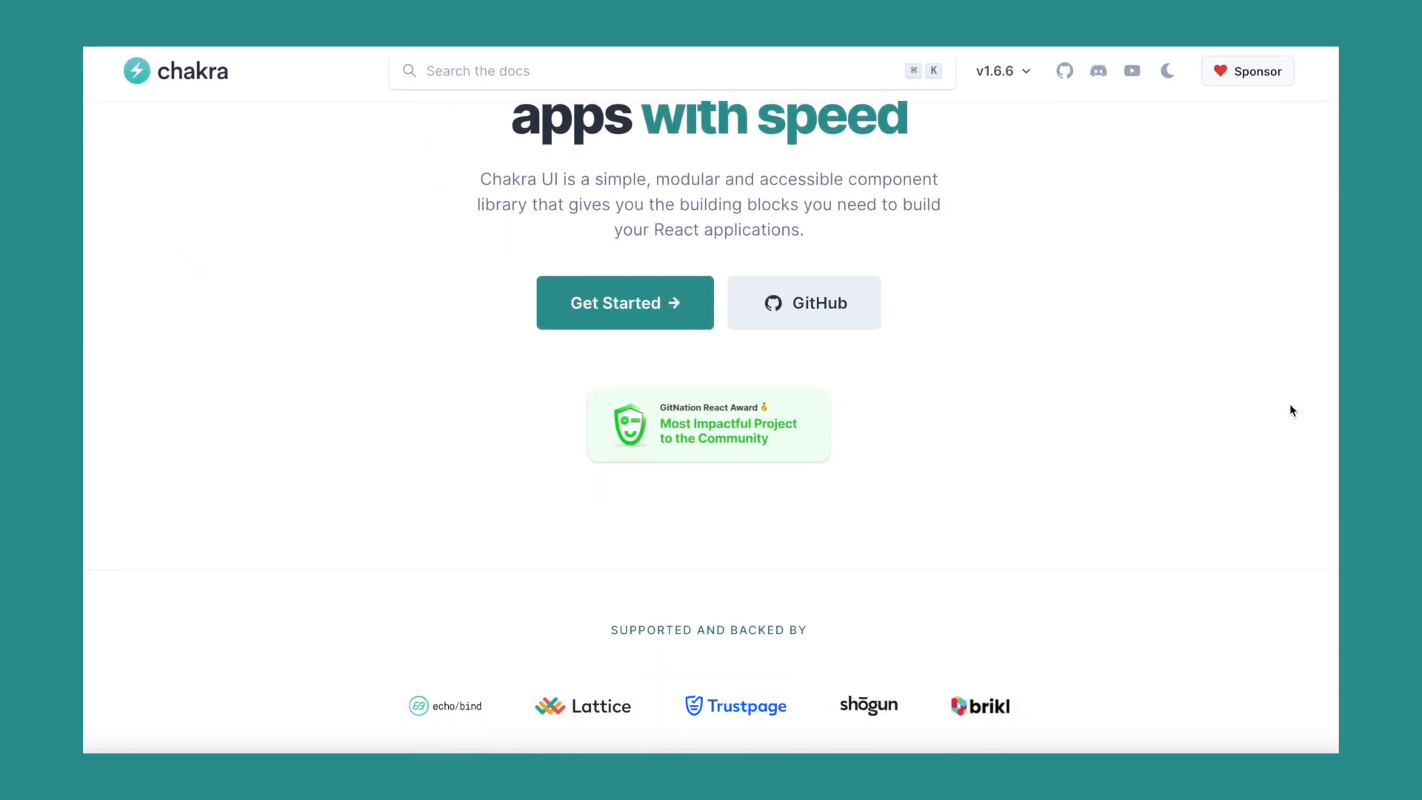
scroll("down", 3)
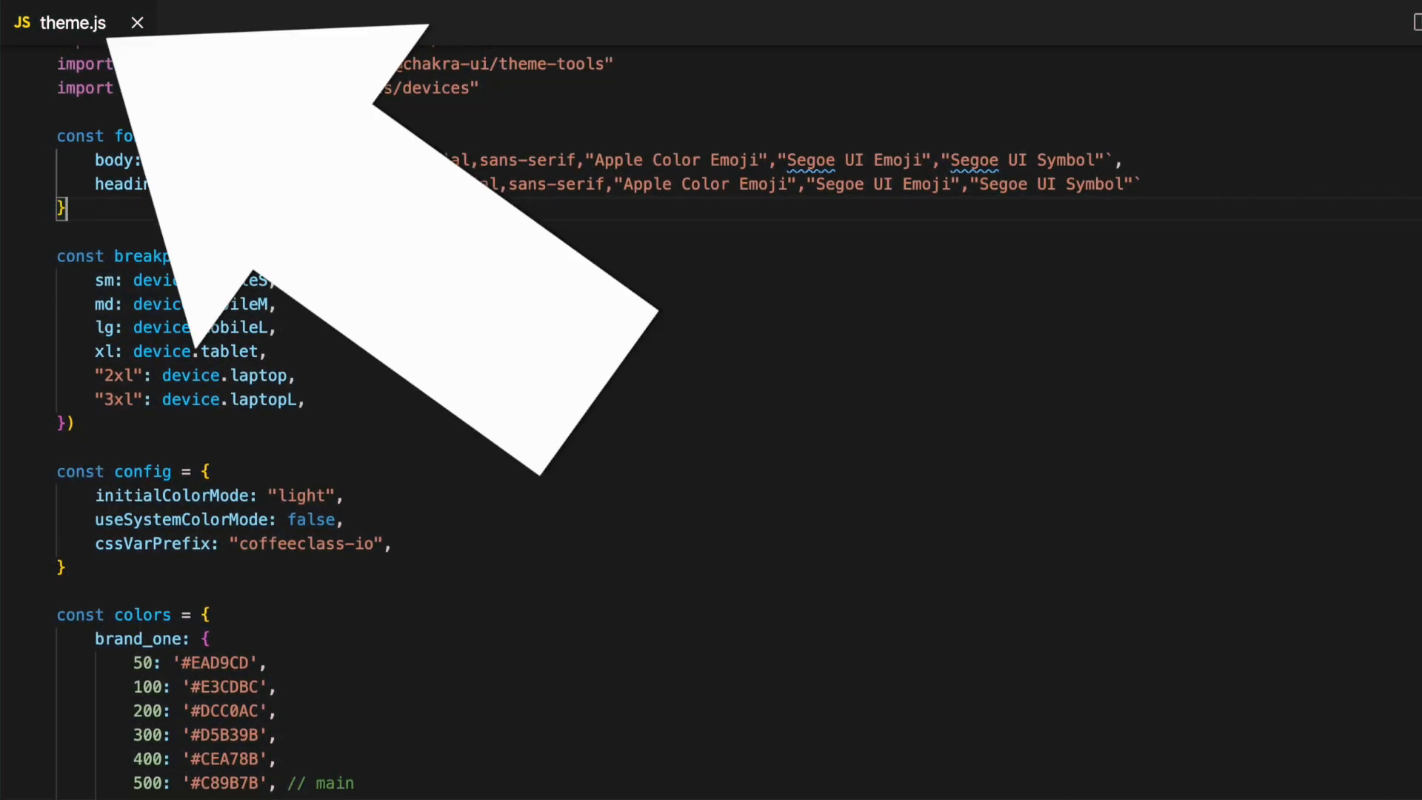
scroll("down", 3)
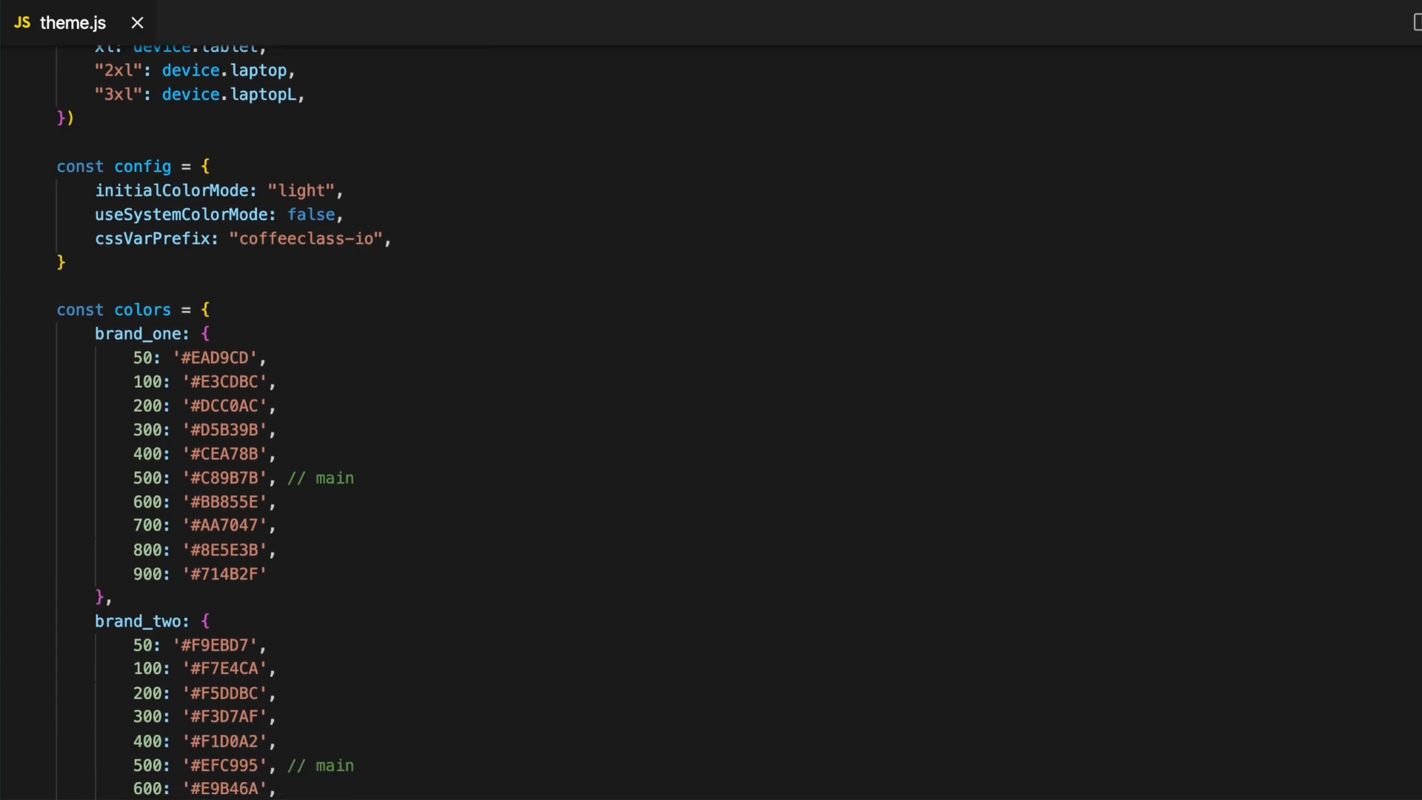
scroll("down", 3)
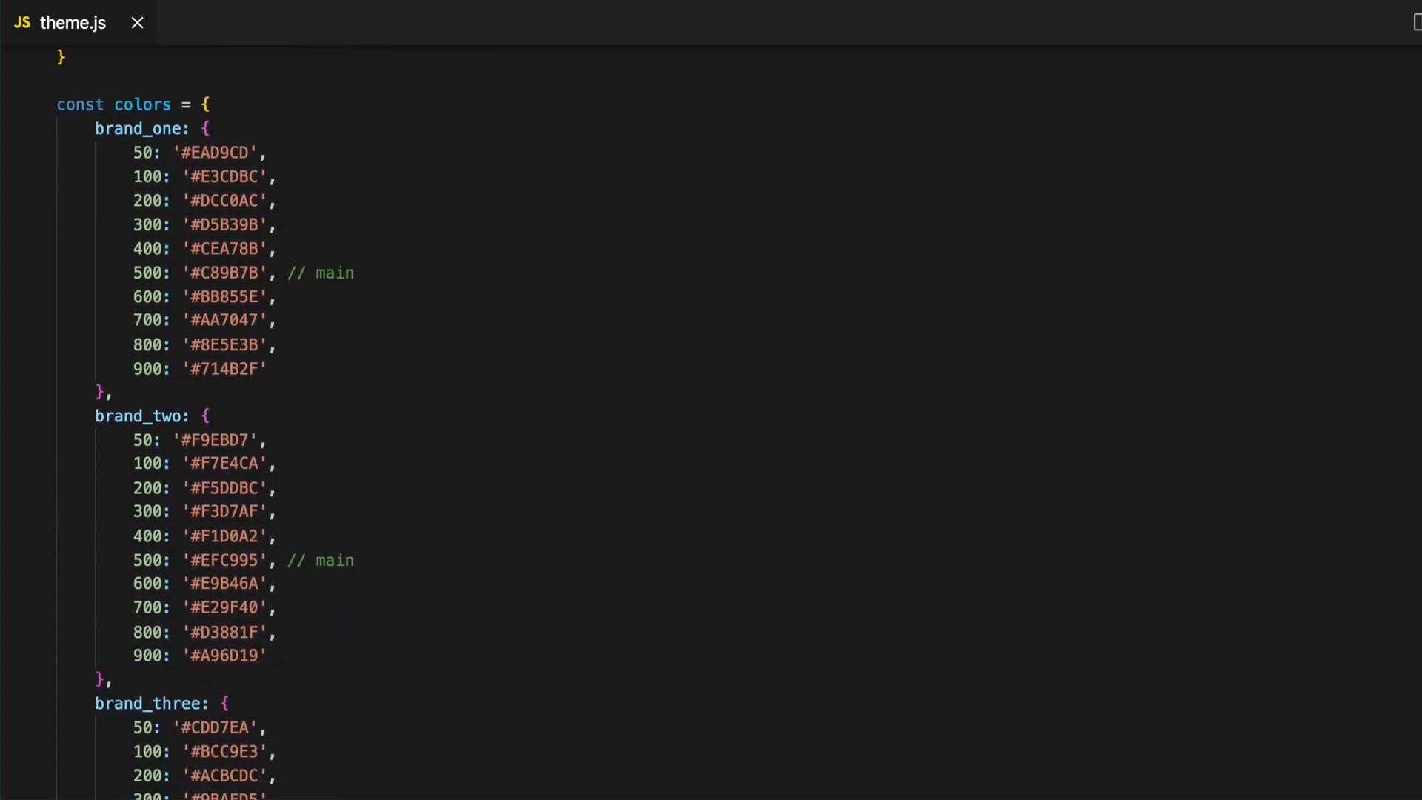